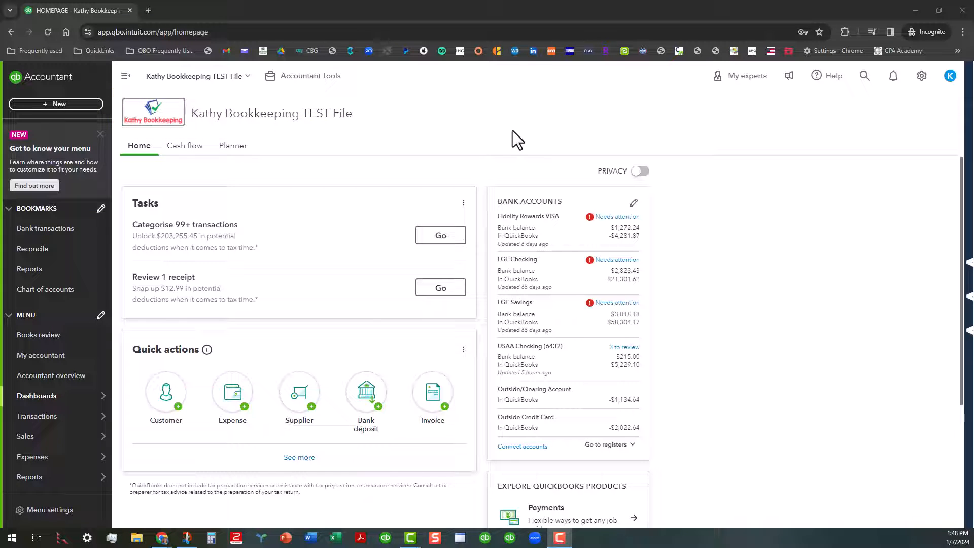
mouse_move(762, 140)
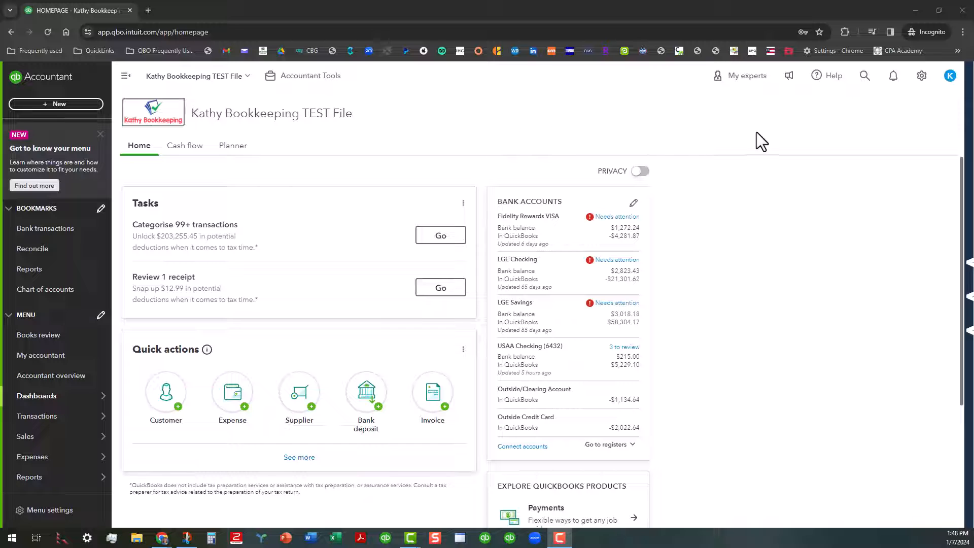
mouse_move(921, 76)
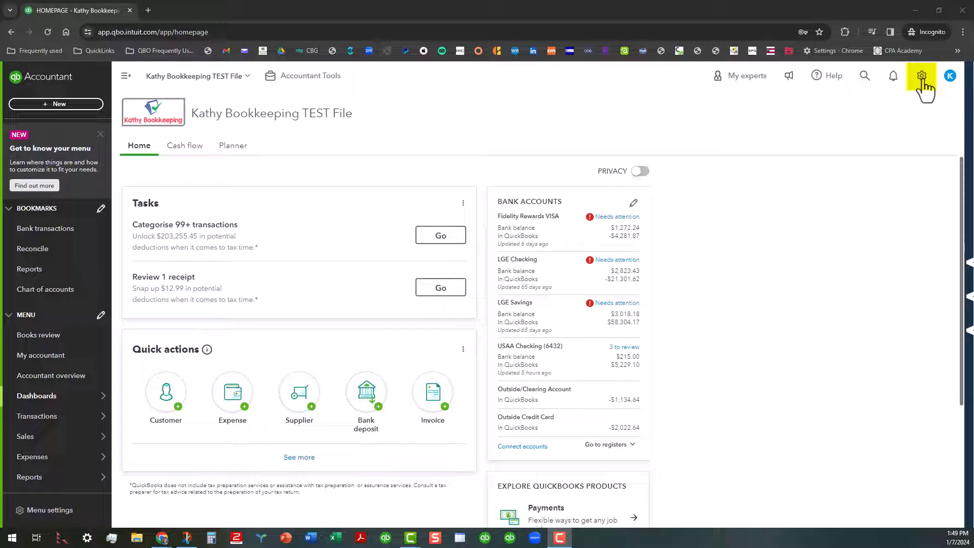
Open the gear settings menu from the top-right of the home page.
click(922, 75)
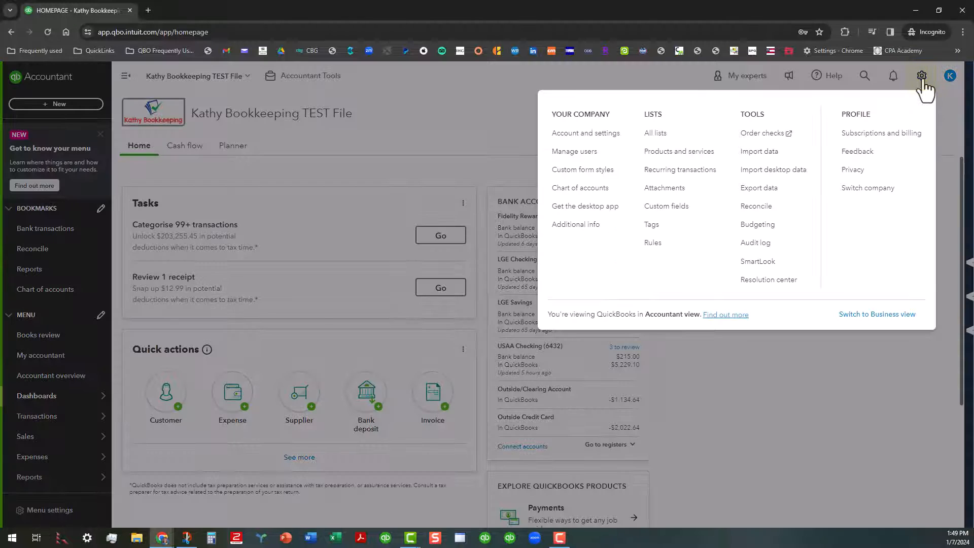
mouse_move(584, 133)
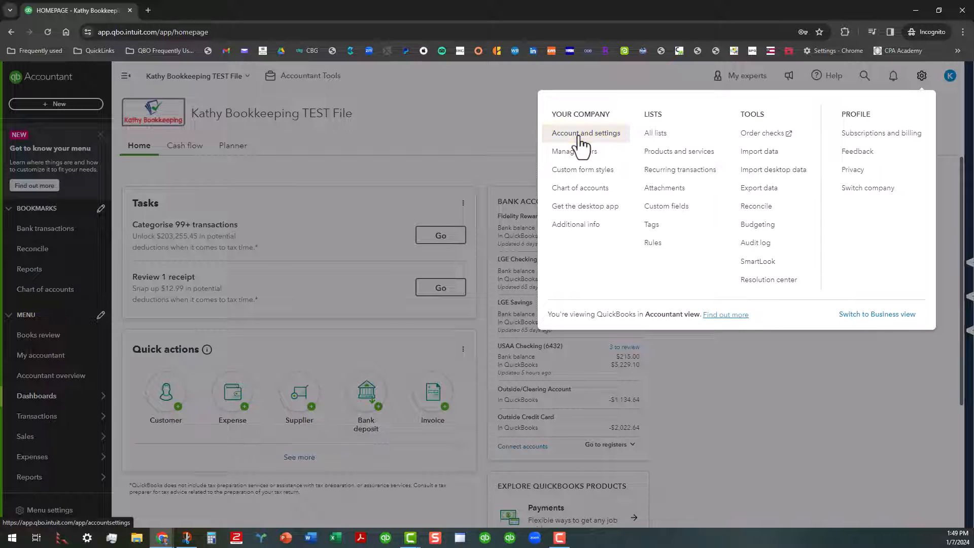
Go to Account and settings and show the Advanced section.
click(585, 133)
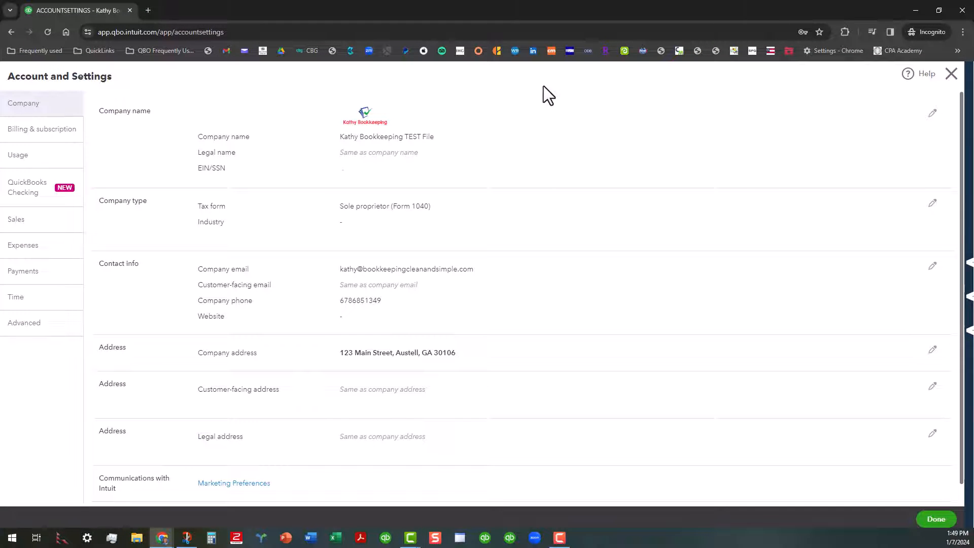
mouse_move(25, 323)
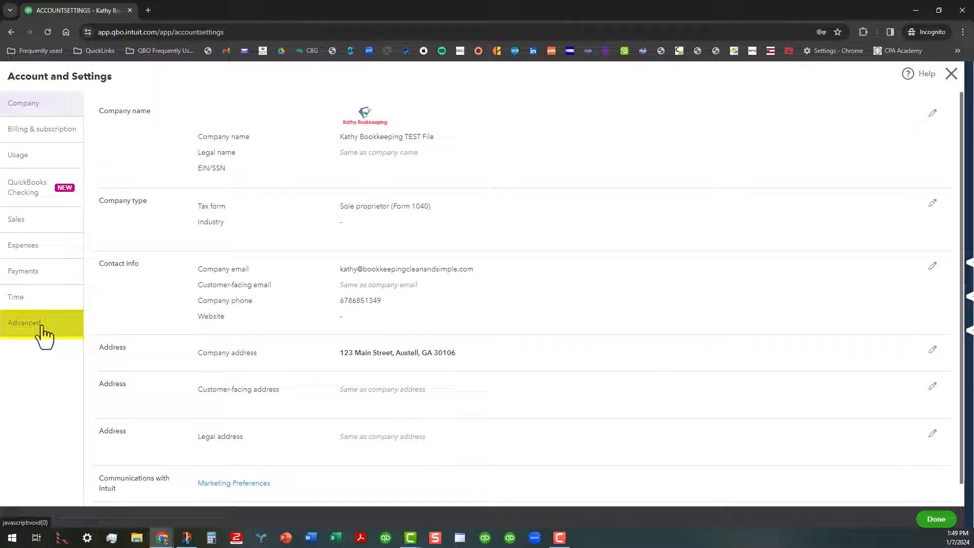
click(24, 323)
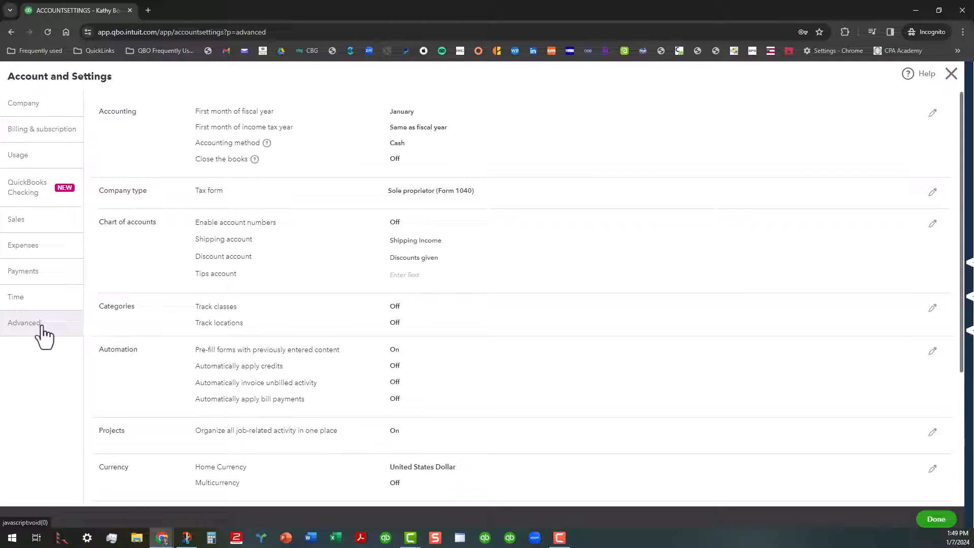
mouse_move(189, 252)
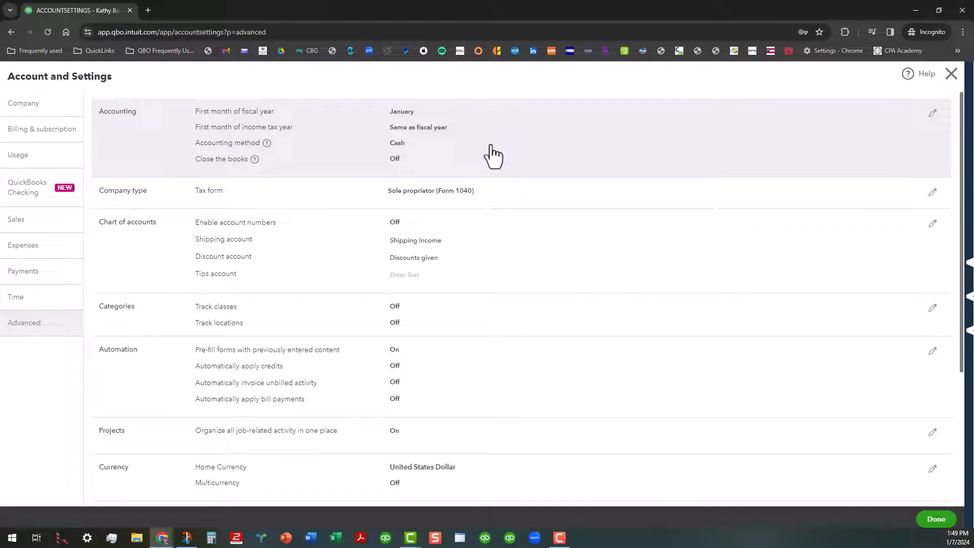
Edit the Accounting section of the Advanced settings.
click(933, 113)
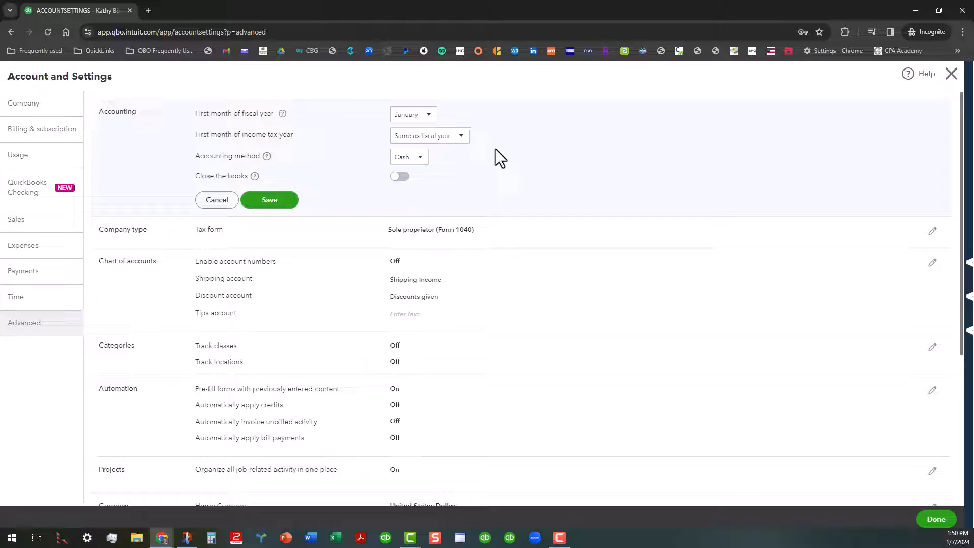
mouse_move(398, 176)
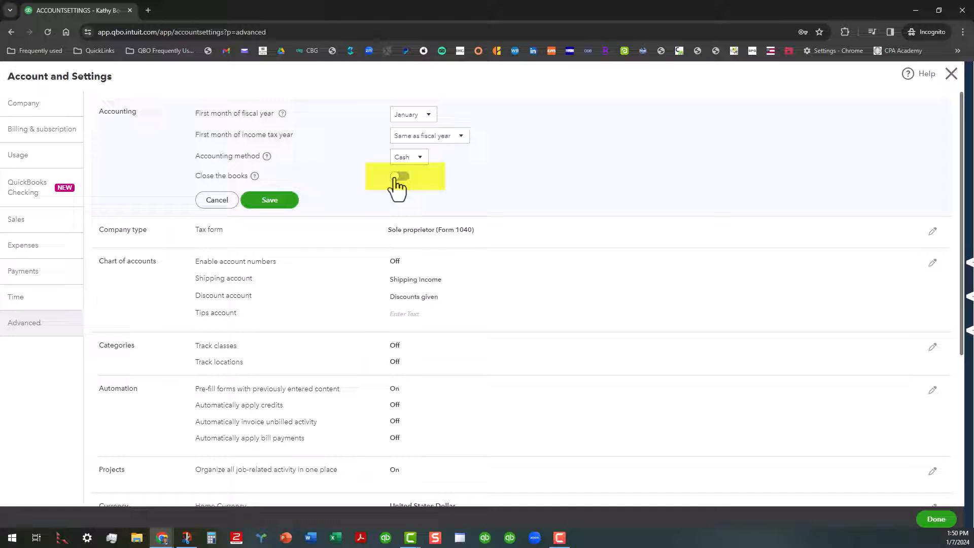
Turn on Close the books with closing date 12/31/2023 and review change options.
click(400, 177)
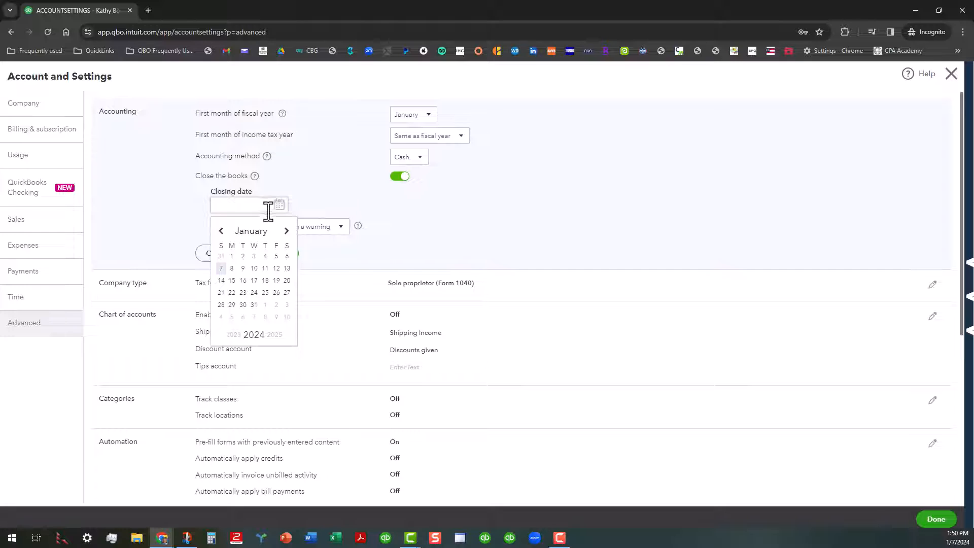
click(221, 231)
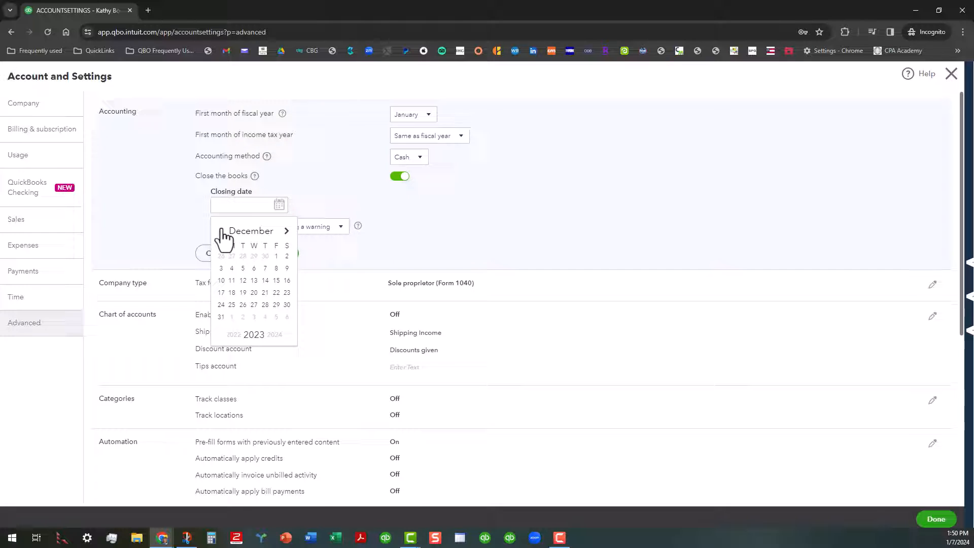
mouse_move(257, 351)
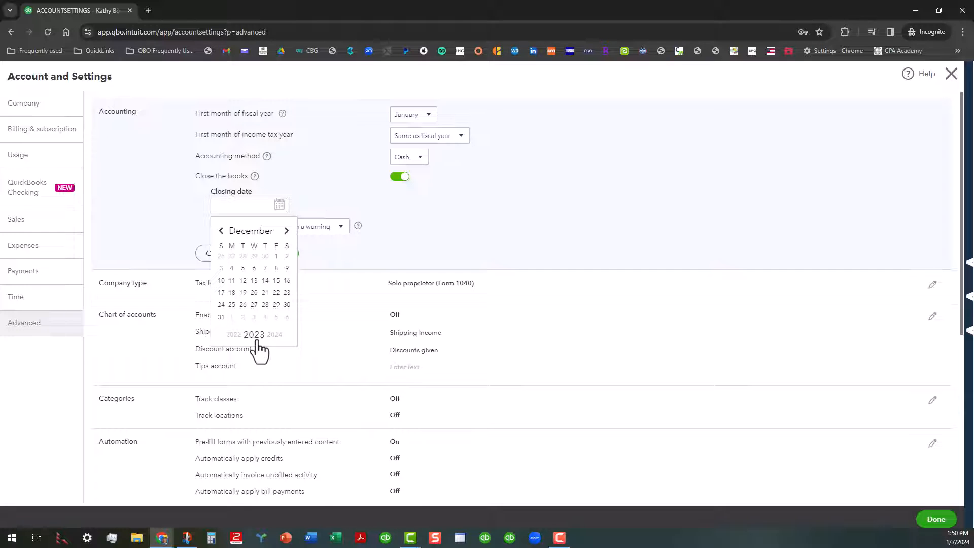
mouse_move(222, 329)
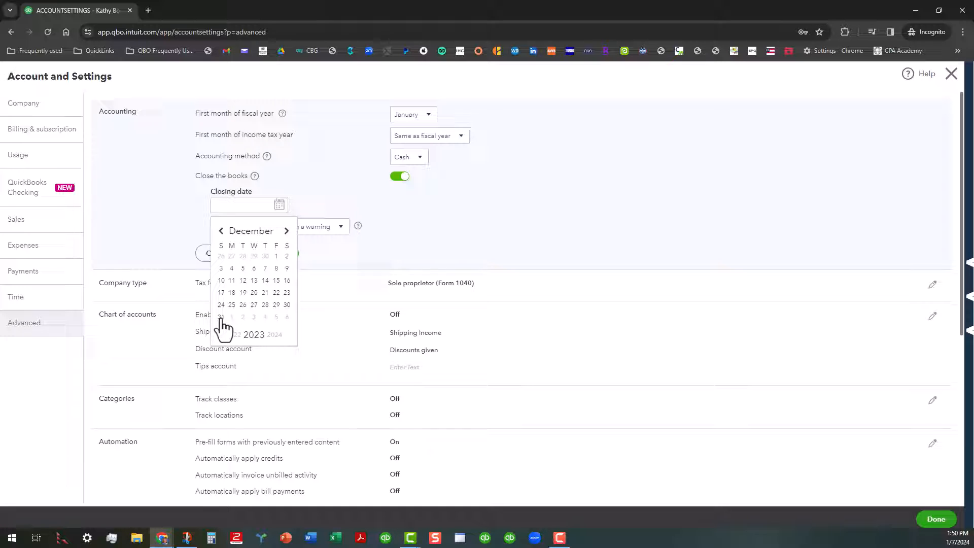
click(221, 316)
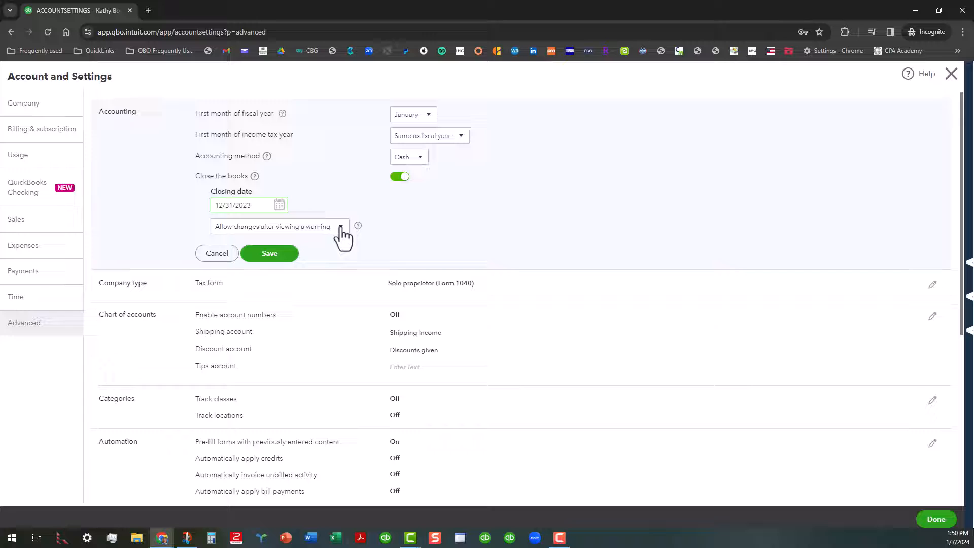
click(340, 226)
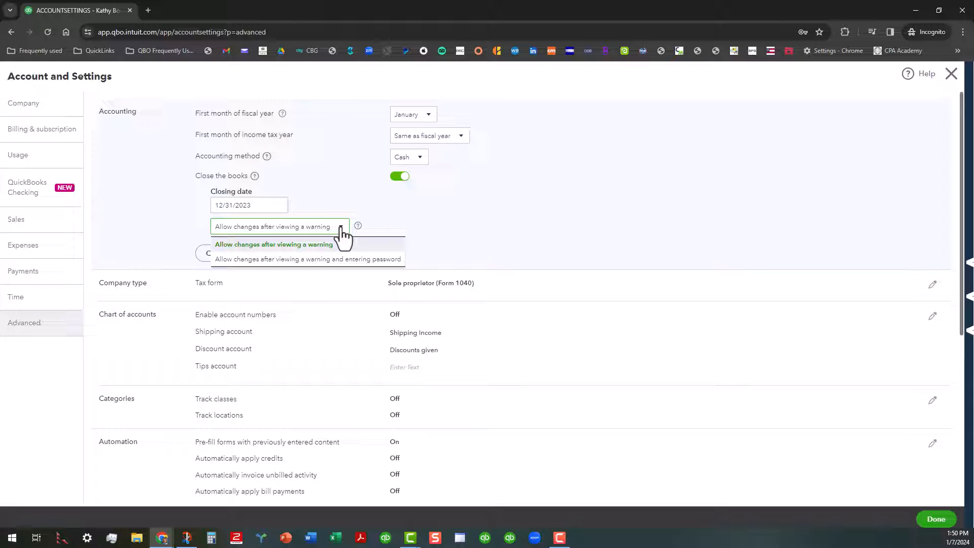
mouse_move(342, 264)
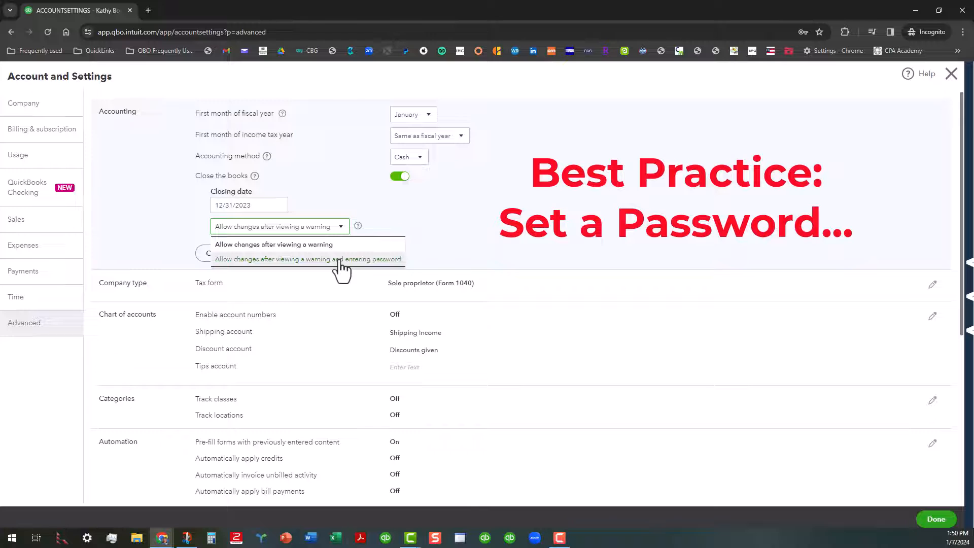
Choose warning-and-password for changes to closed periods, then cancel the edits.
click(308, 260)
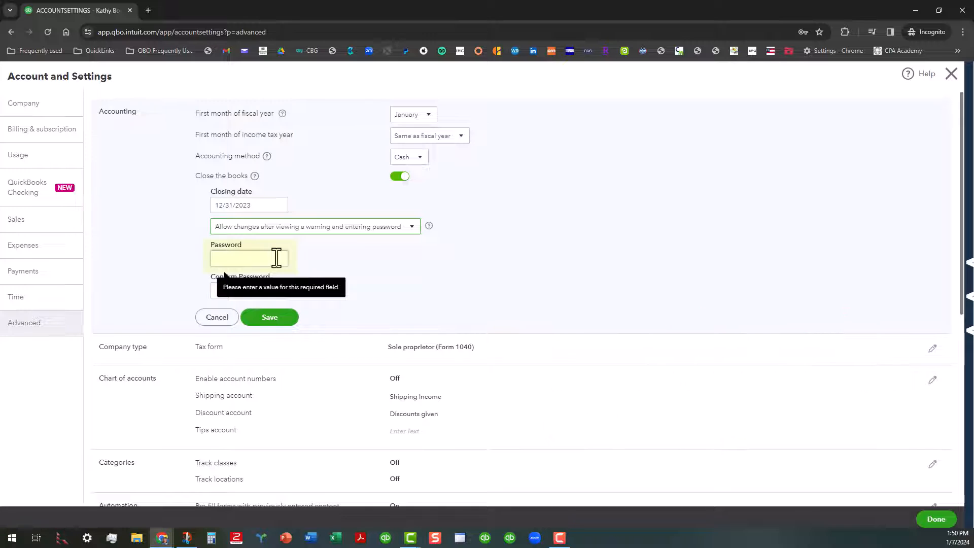
click(249, 258)
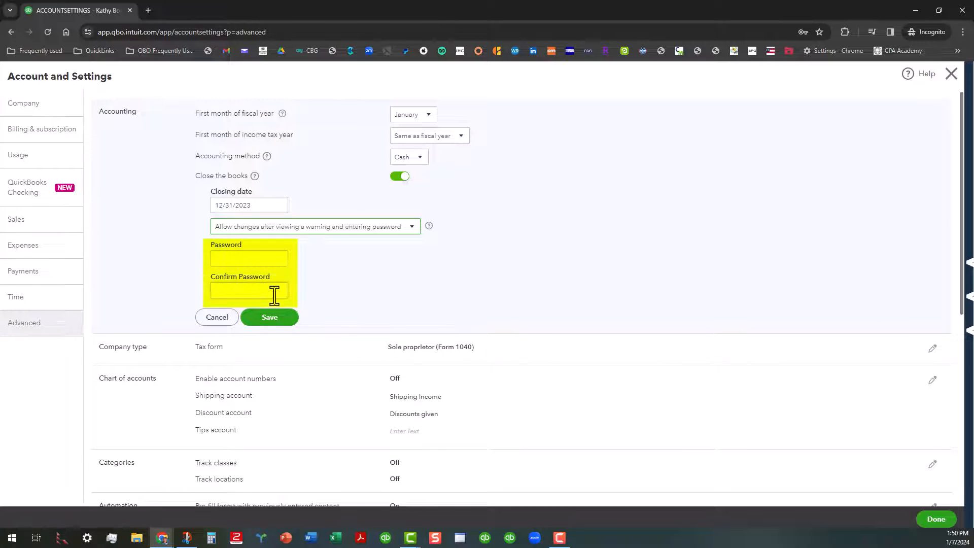
mouse_move(387, 282)
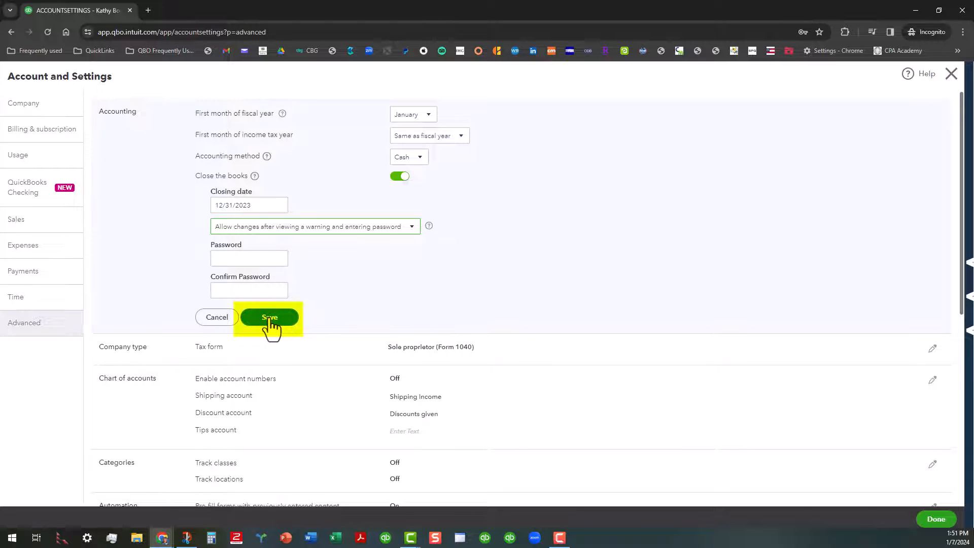
mouse_move(577, 220)
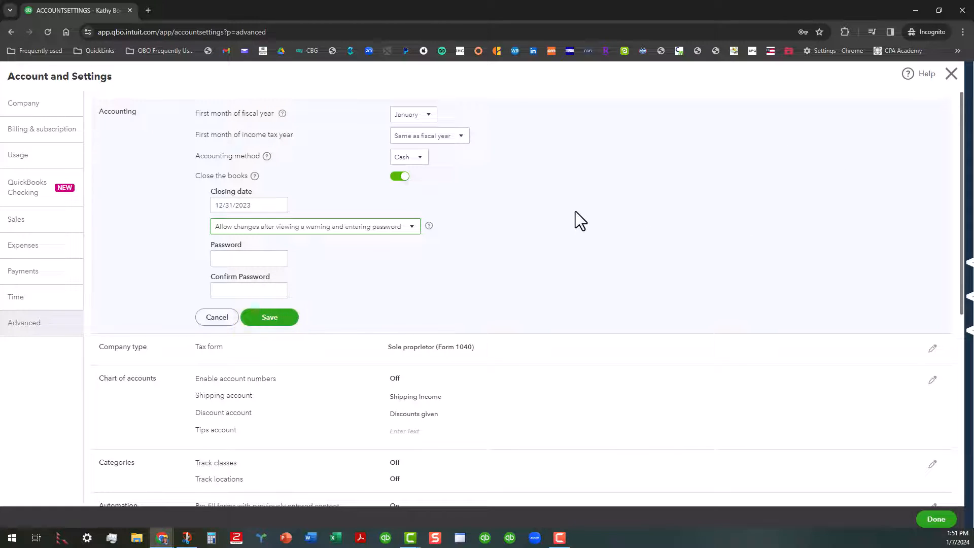
mouse_move(216, 317)
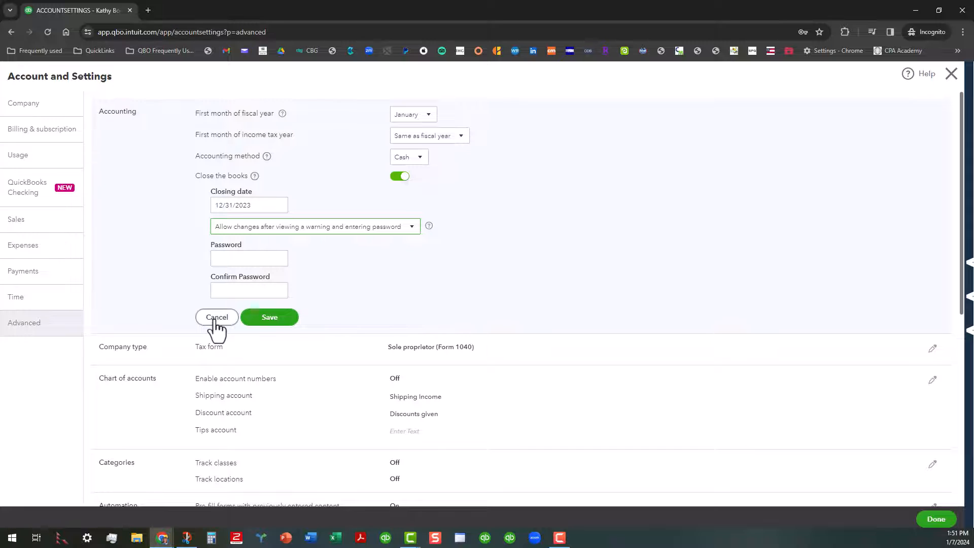
click(217, 317)
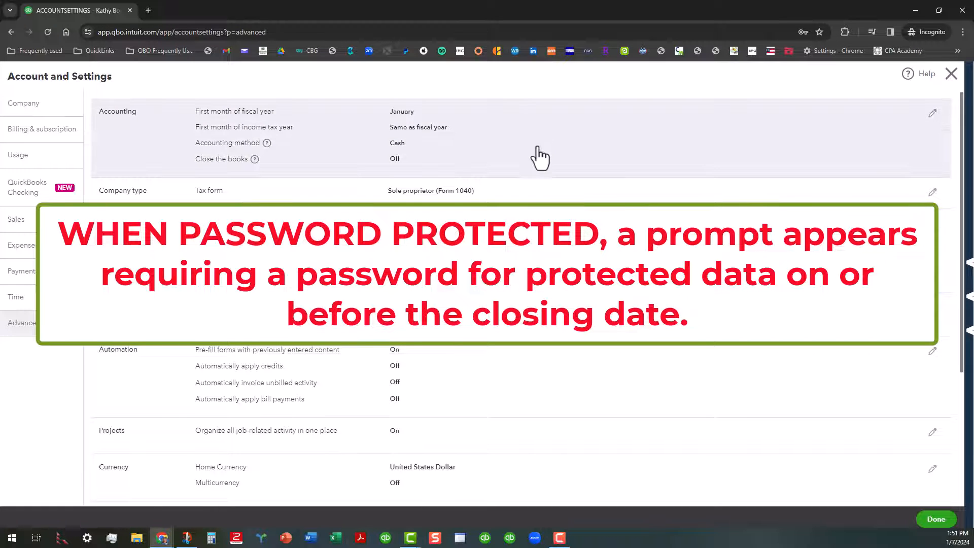
mouse_move(525, 169)
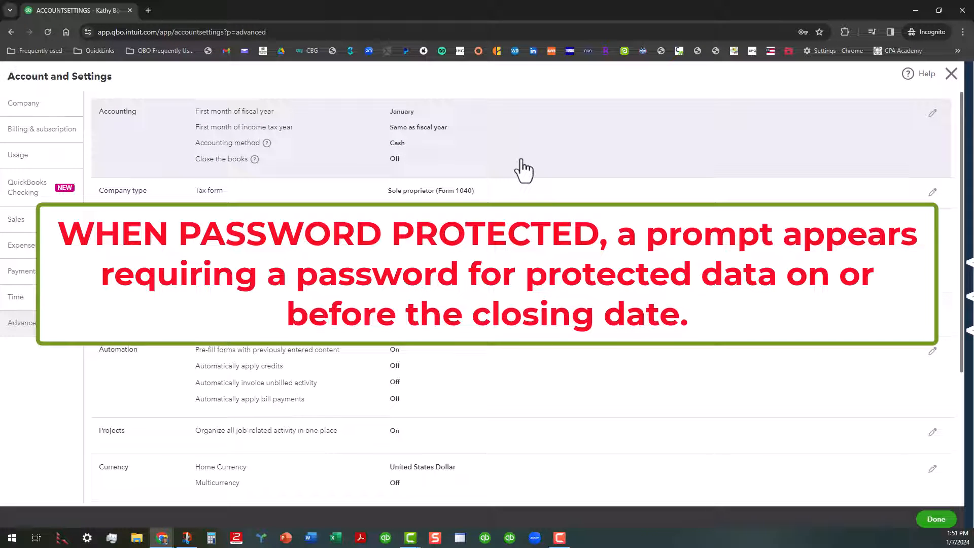